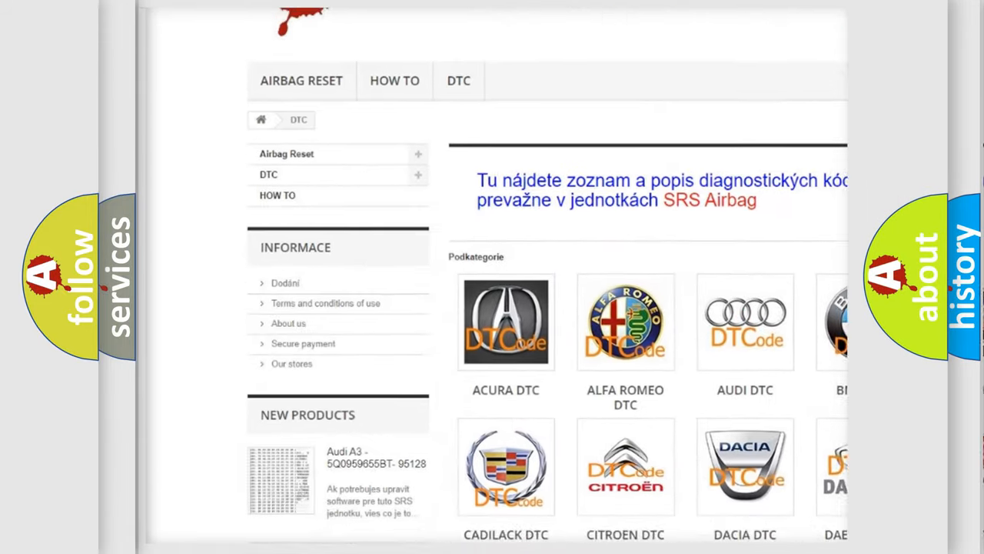
Scroll down past the manufacturer categories to the B-series diagnostic code list.
{"action": "scroll", "scroll_direction": "down", "scroll_amount": 3}
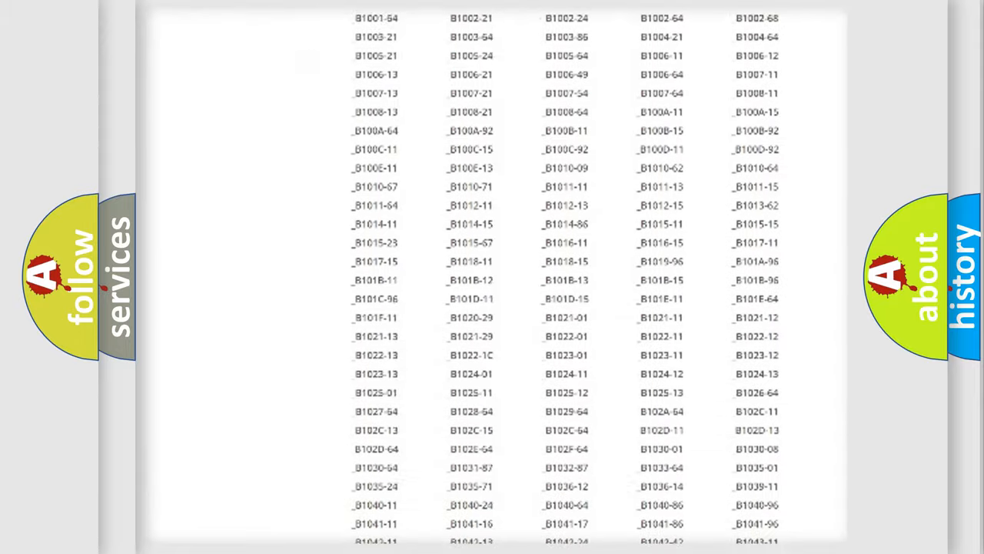
{"action": "scroll", "scroll_direction": "down", "scroll_amount": 3}
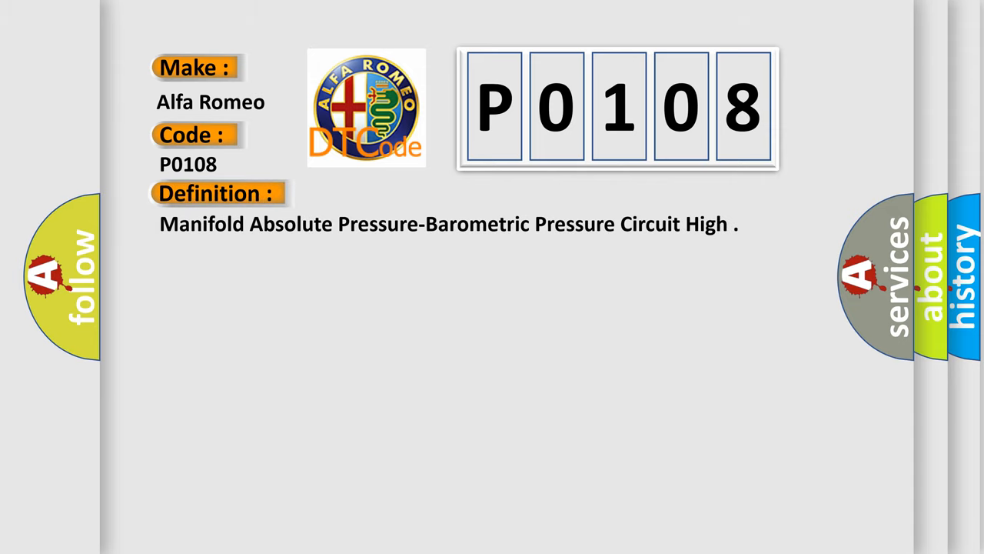
Advance the slide to reveal the P0108 Description about the Powertrain Control Module.
{"action": "left_click", "coordinate": [400, 193]}
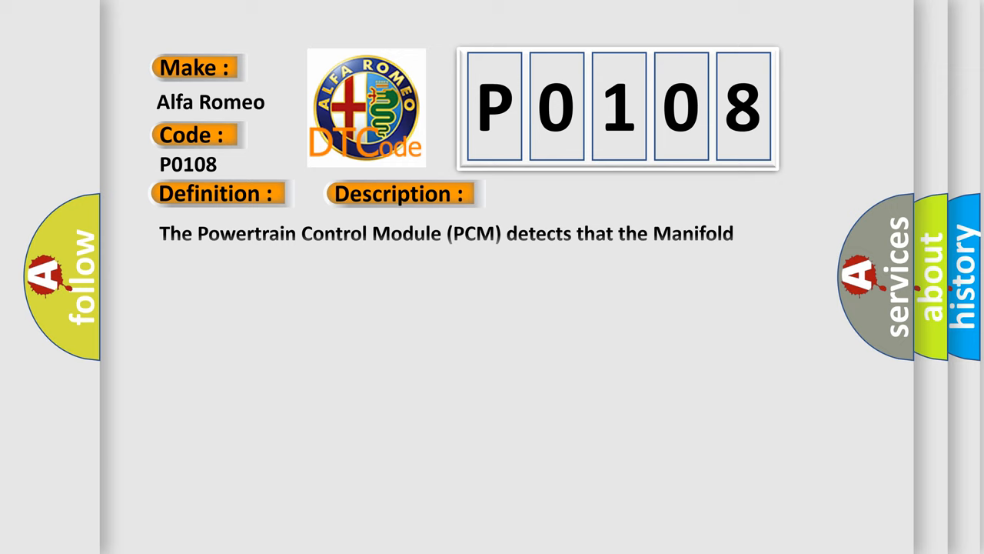